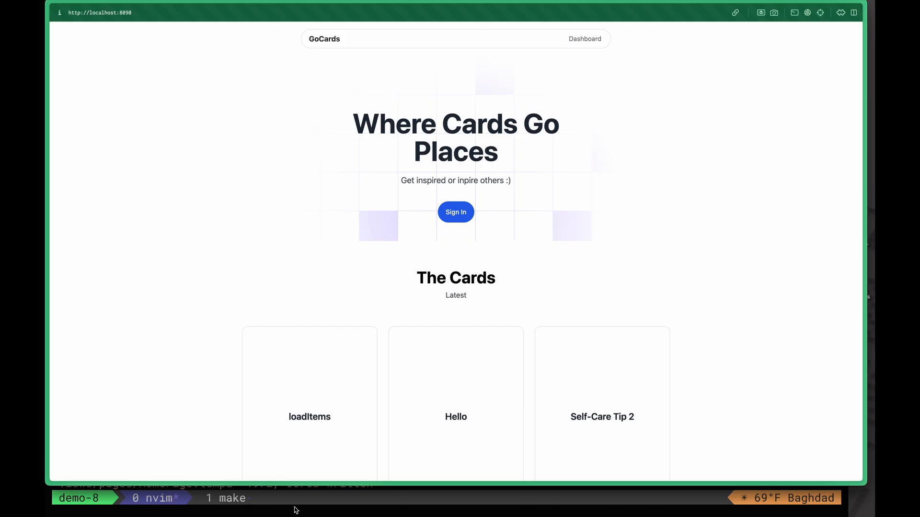
pyautogui.moveTo(125, 261)
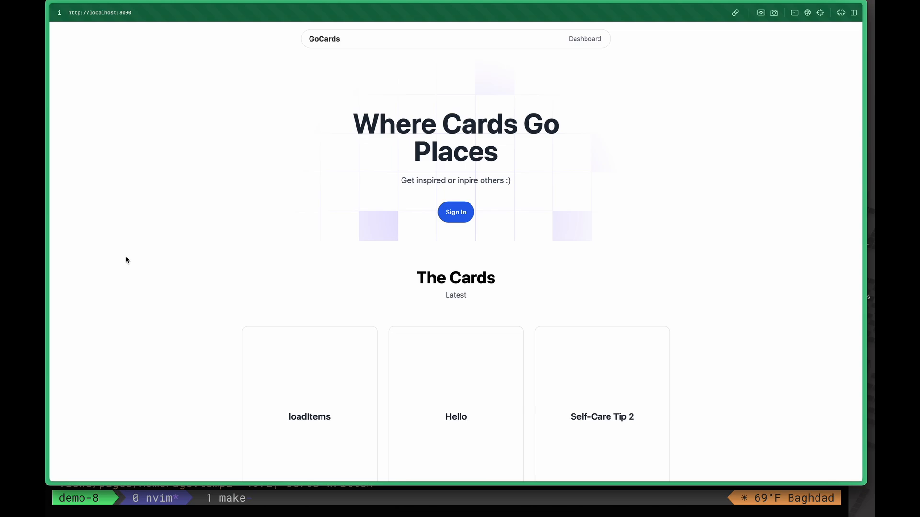
pyautogui.moveTo(238, 210)
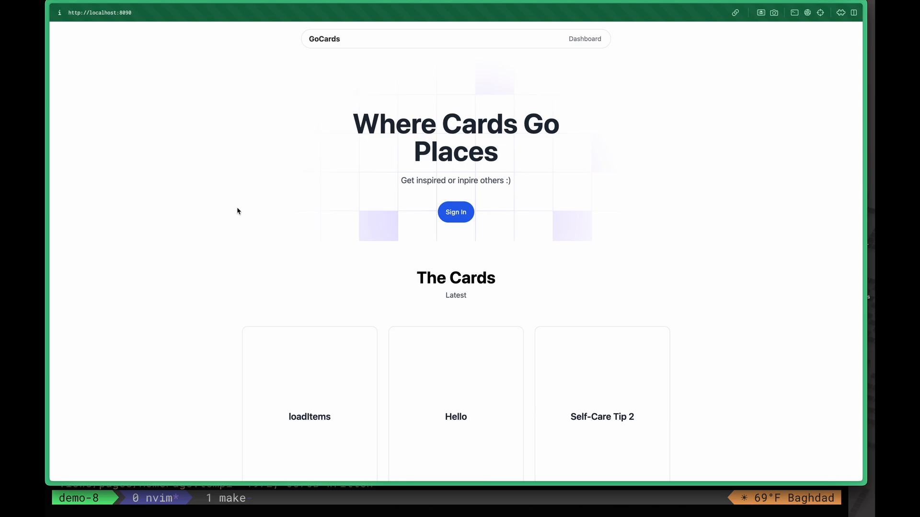
# - Go to the Dashboard and reach the My Cards section with its create-new slot and the hello card
pyautogui.scroll(-3)
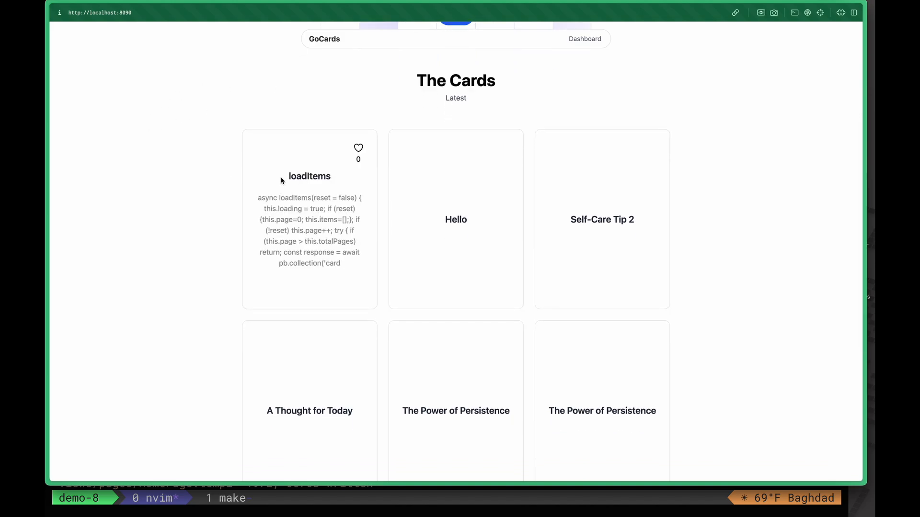
pyautogui.moveTo(299, 100)
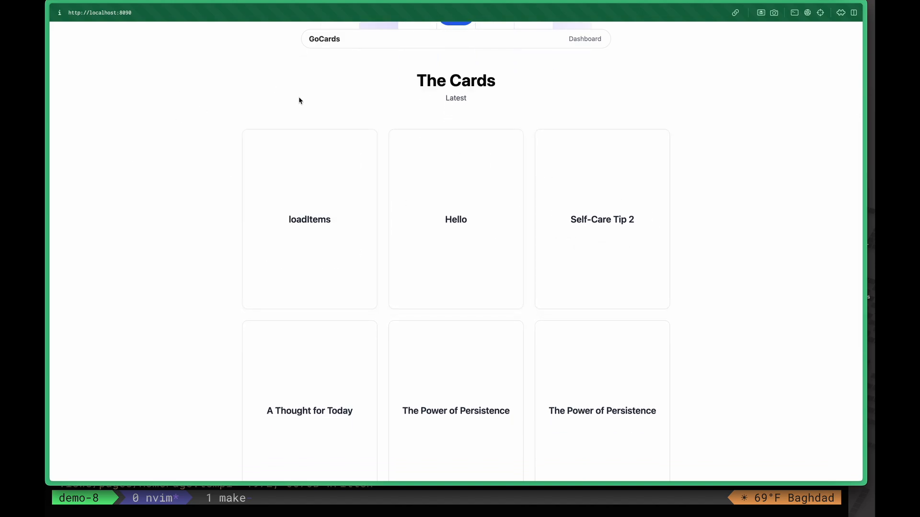
pyautogui.moveTo(179, 260)
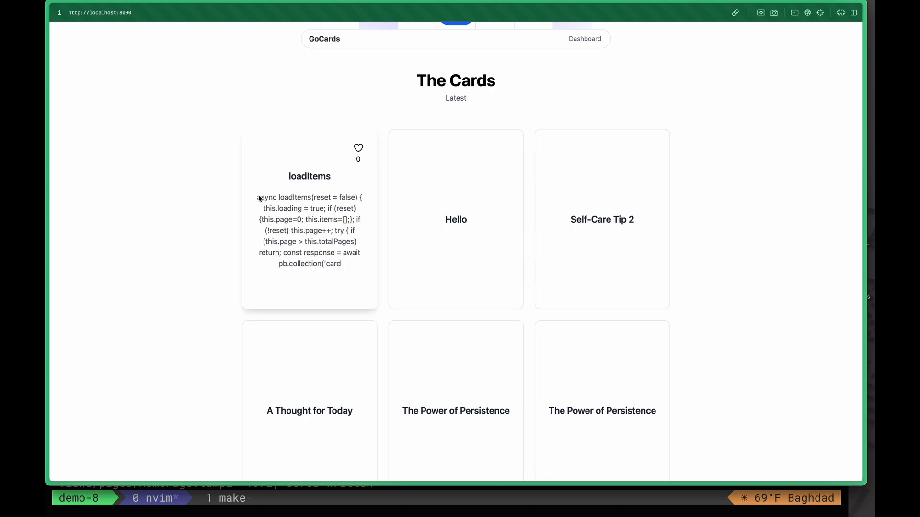
pyautogui.moveTo(361, 167)
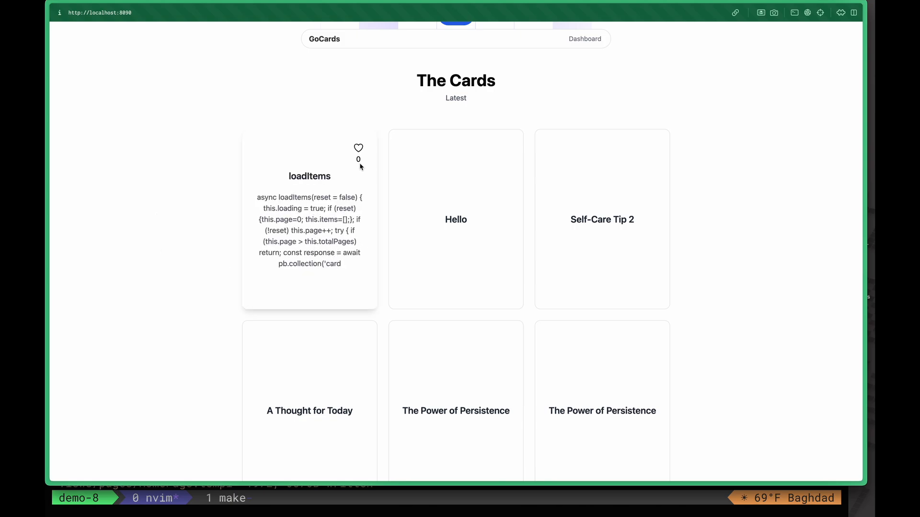
pyautogui.moveTo(368, 161)
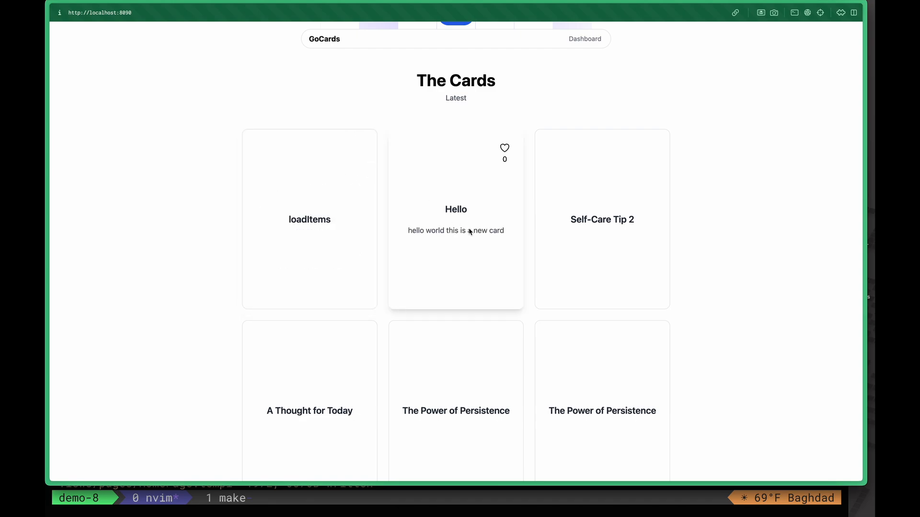
pyautogui.scroll(-3)
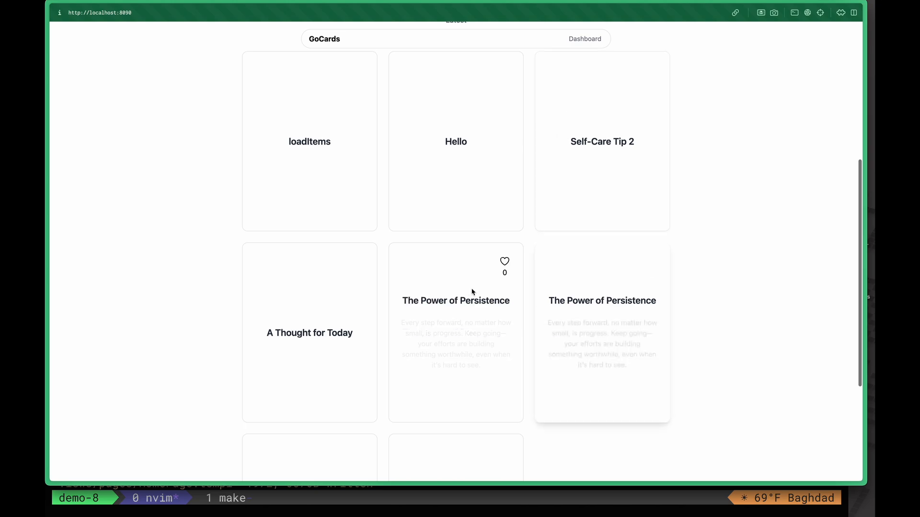
pyautogui.scroll(3)
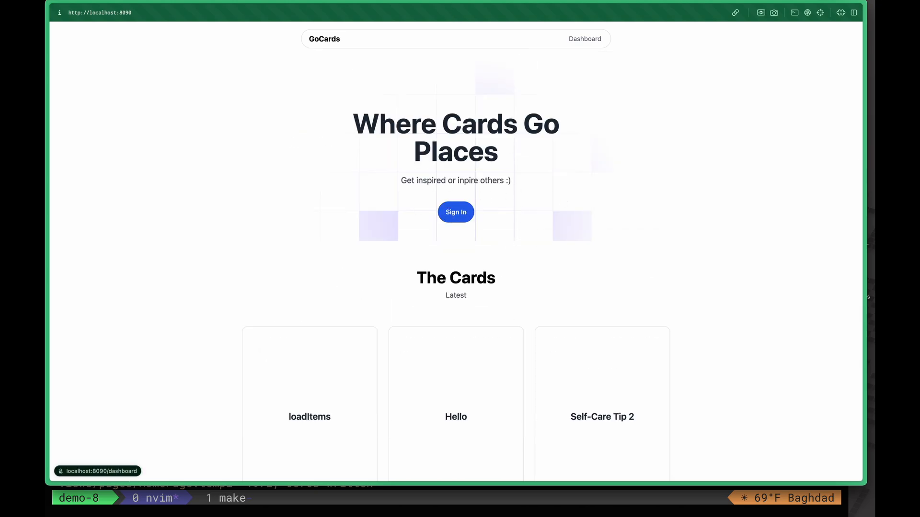
pyautogui.click(455, 212)
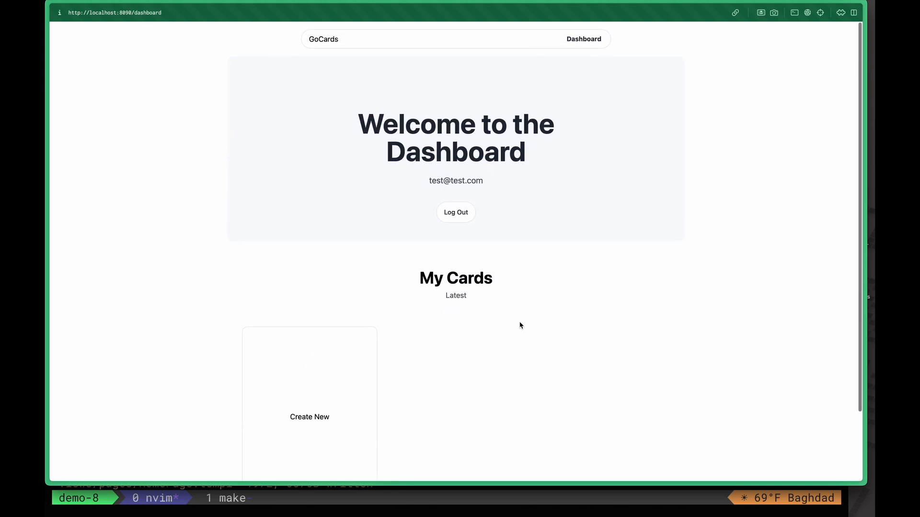
pyautogui.click(309, 417)
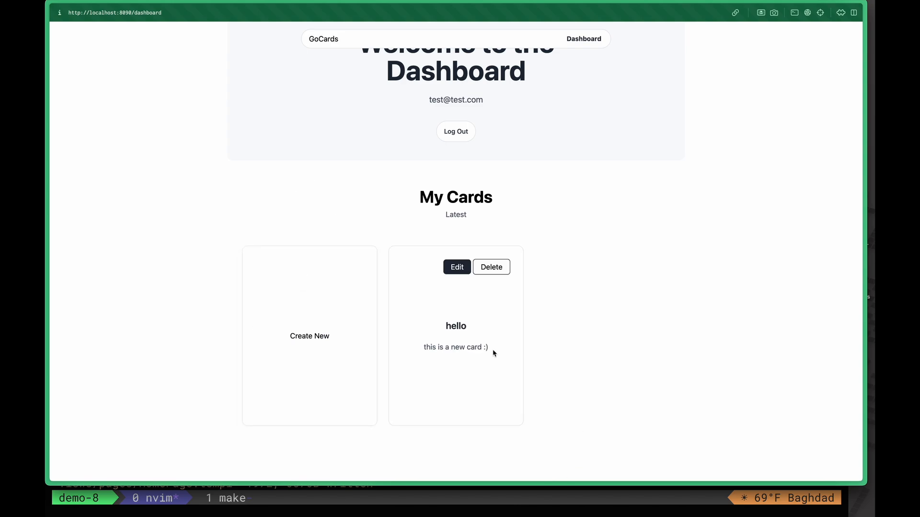
pyautogui.moveTo(417, 77)
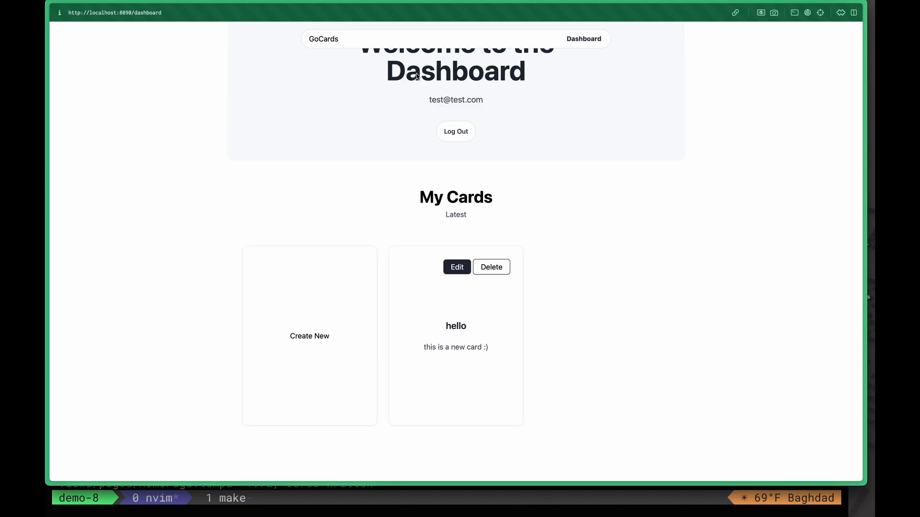
# - Return home via the GoCards logo and like the A Thought for Today card
pyautogui.click(323, 39)
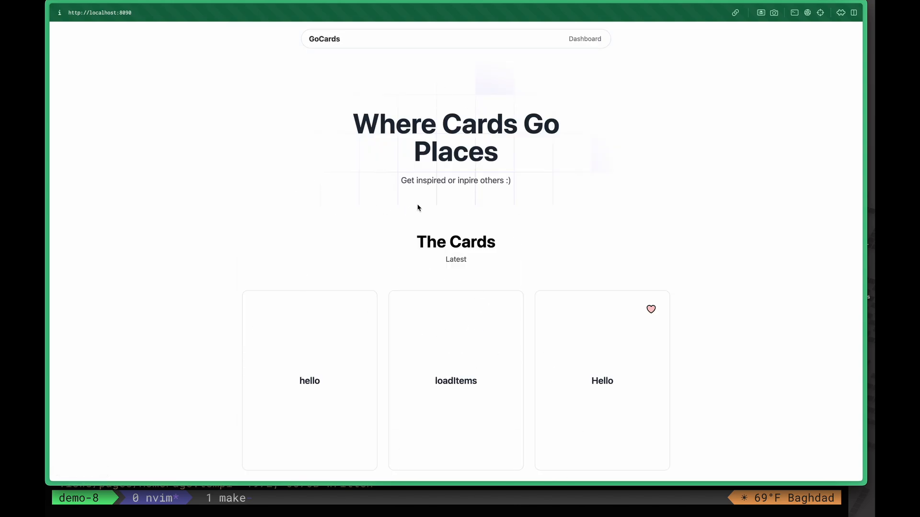
pyautogui.scroll(-3)
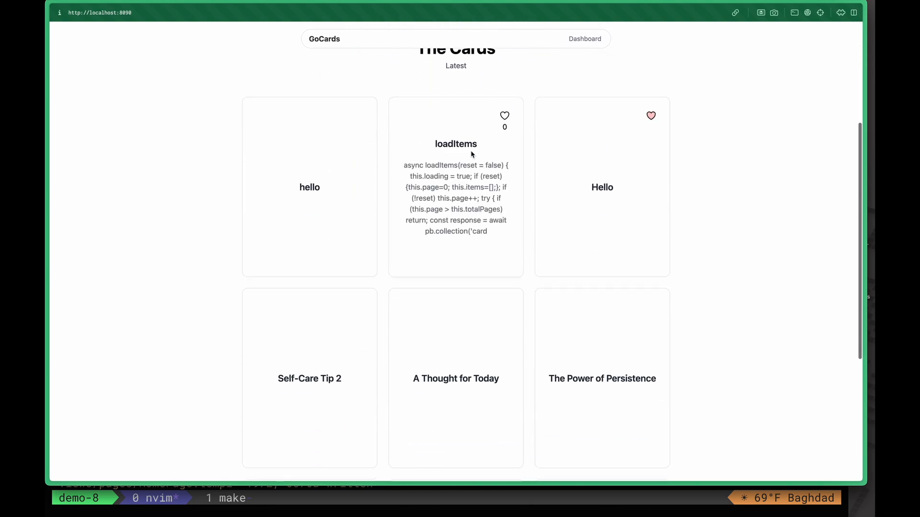
pyautogui.click(650, 116)
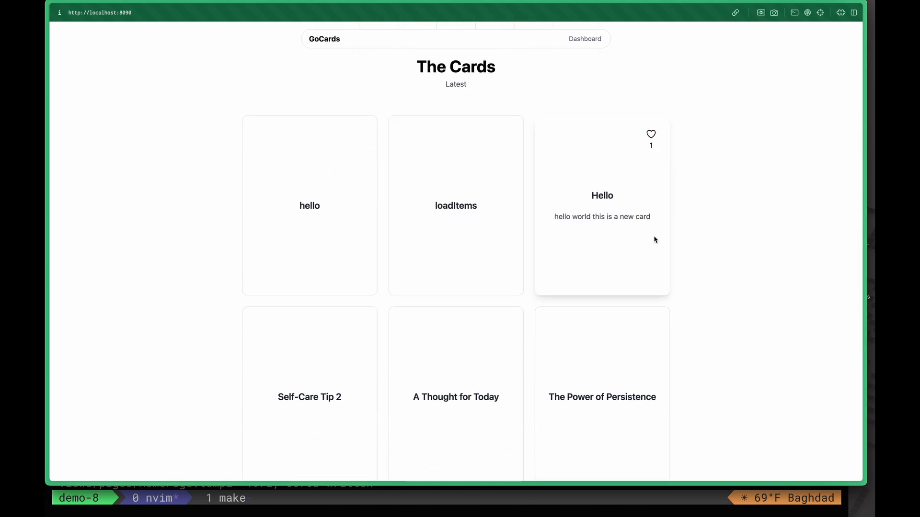
pyautogui.scroll(-3)
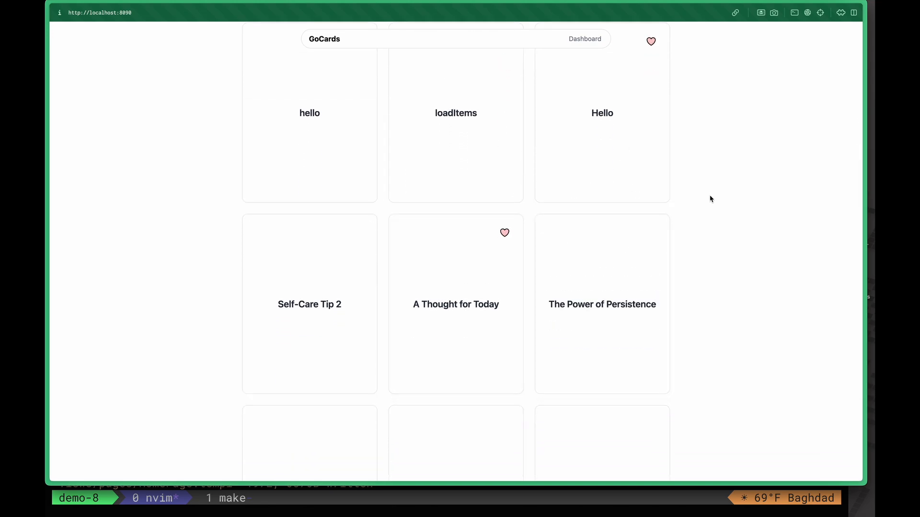
# - On the dashboard, save a new card titled hello world 2, then return to the public home page
pyautogui.click(584, 38)
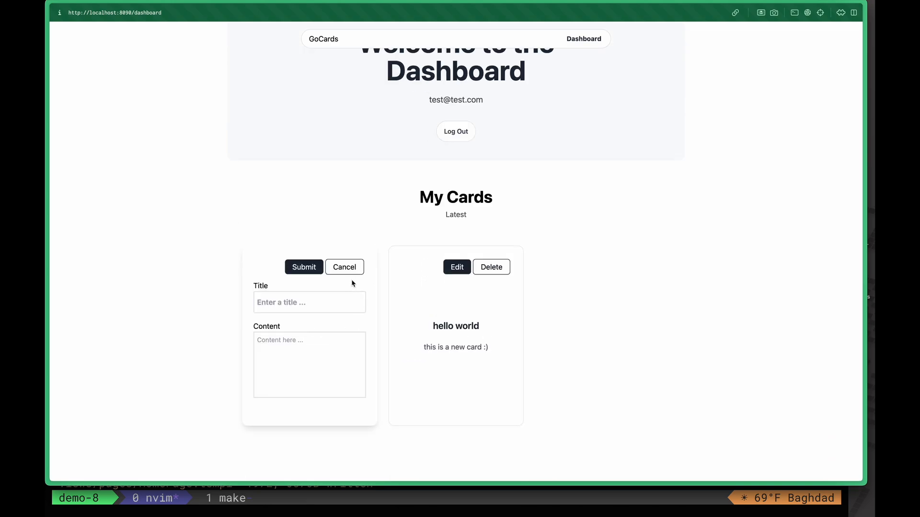
pyautogui.write('hello world 2')
pyautogui.write('this is a new card :)')
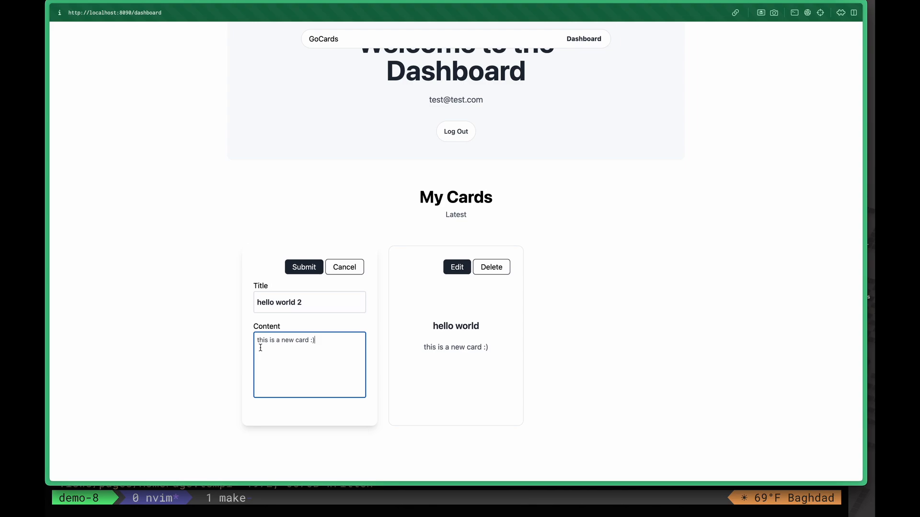
pyautogui.click(304, 267)
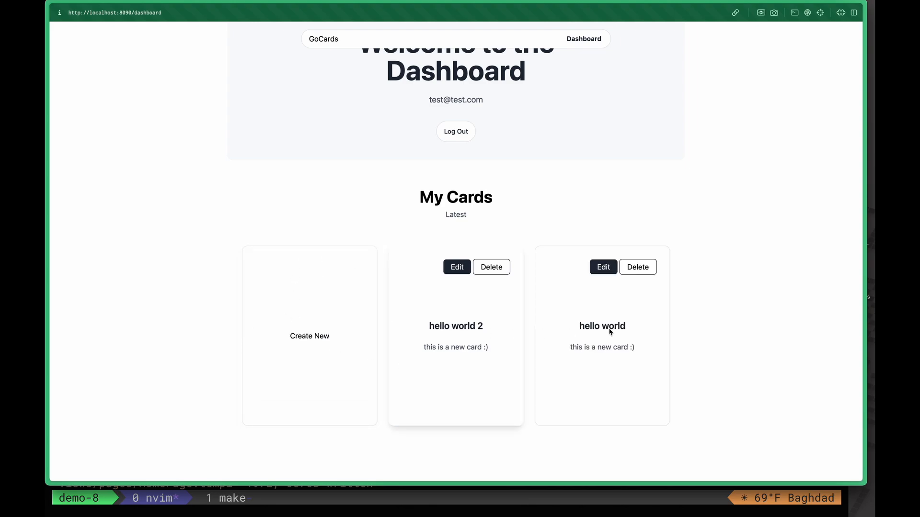
pyautogui.moveTo(539, 276)
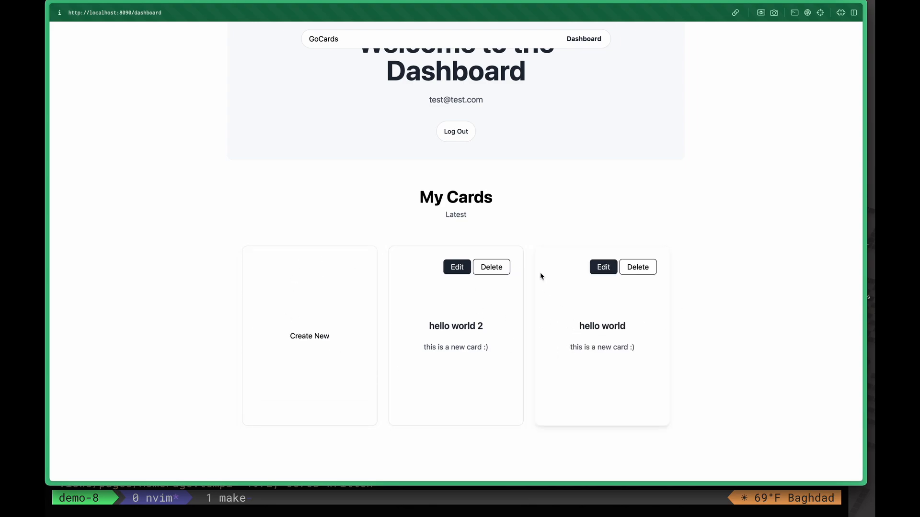
pyautogui.click(637, 267)
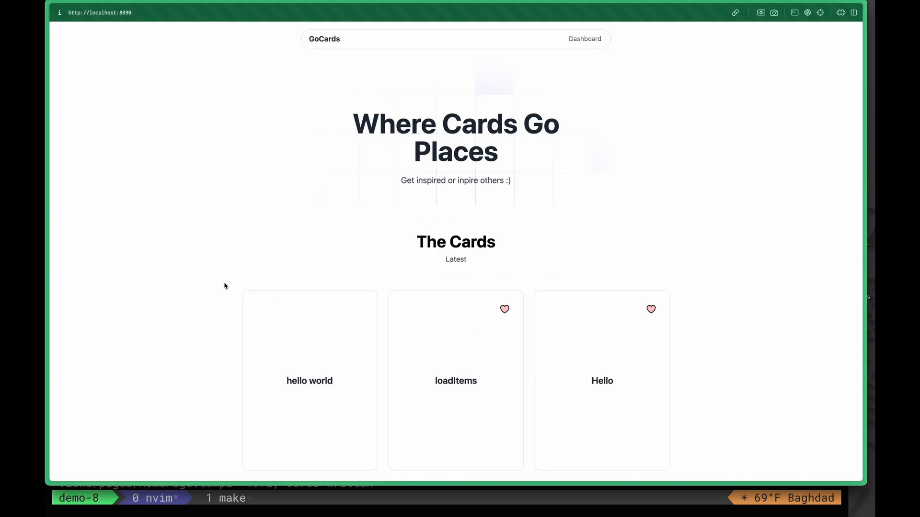
pyautogui.scroll(-3)
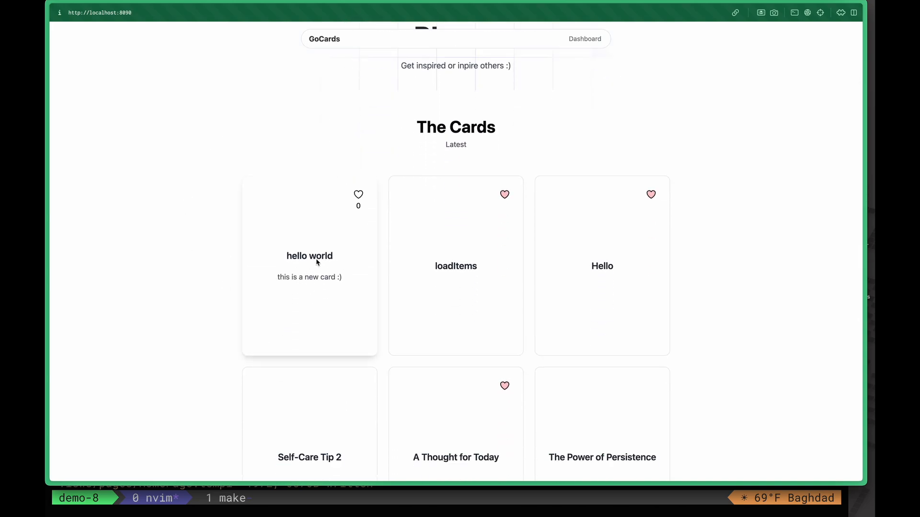
pyautogui.moveTo(368, 324)
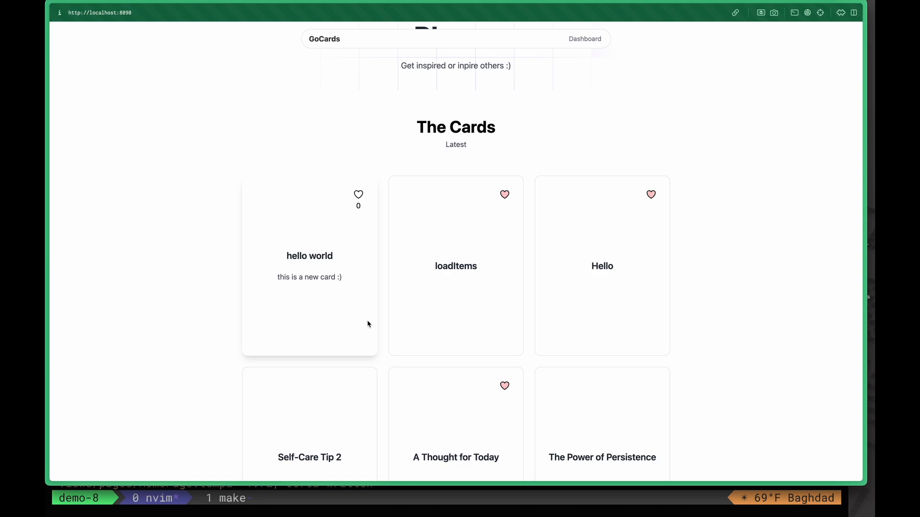
pyautogui.click(504, 195)
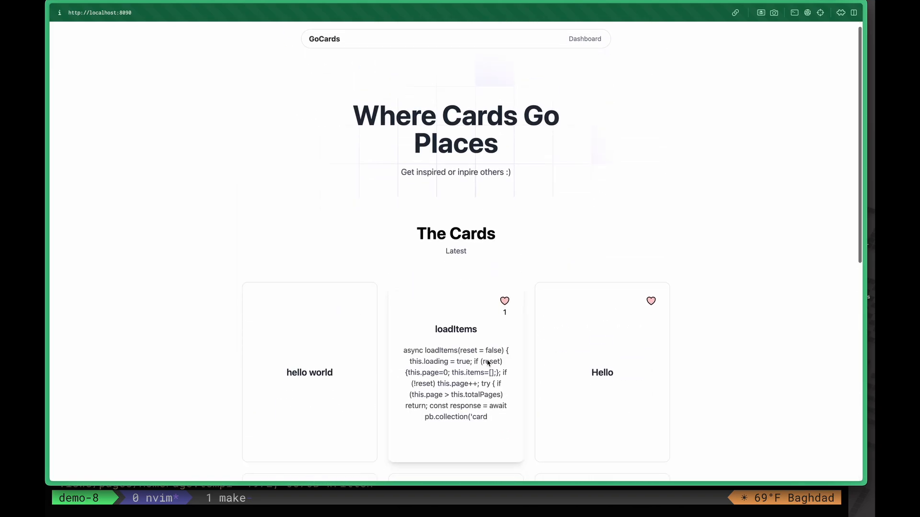
pyautogui.scroll(-3)
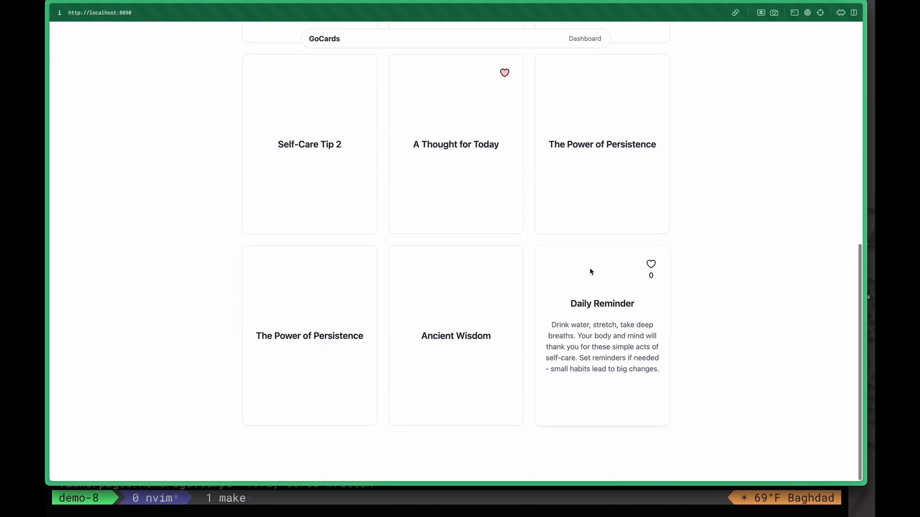
# - From the dashboard, submit a new card titled 'another card' with content 'this is a new card :)'
pyautogui.click(584, 39)
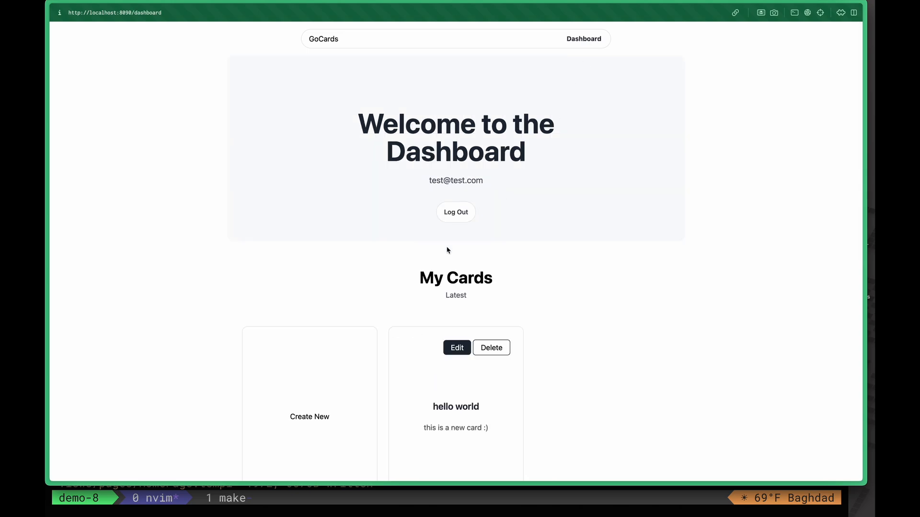
pyautogui.click(309, 417)
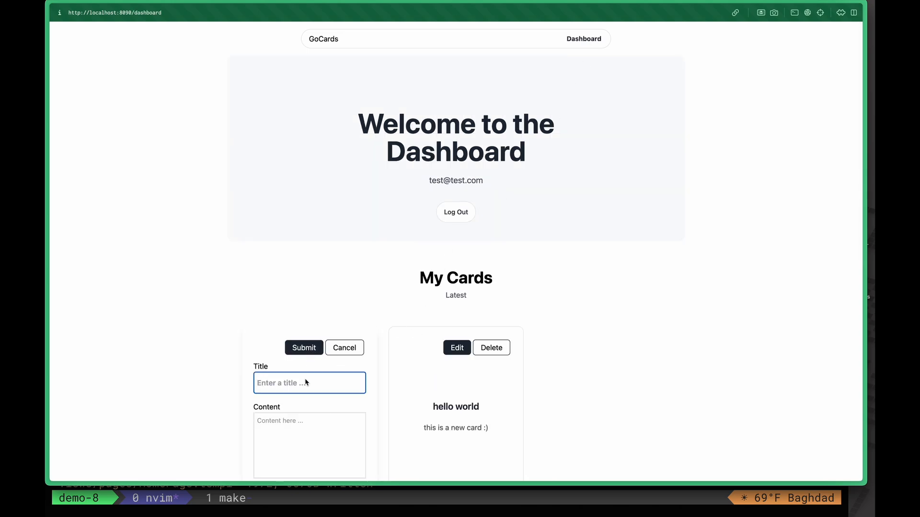
pyautogui.write('another card')
pyautogui.click(309, 445)
pyautogui.write('this is a new card :)')
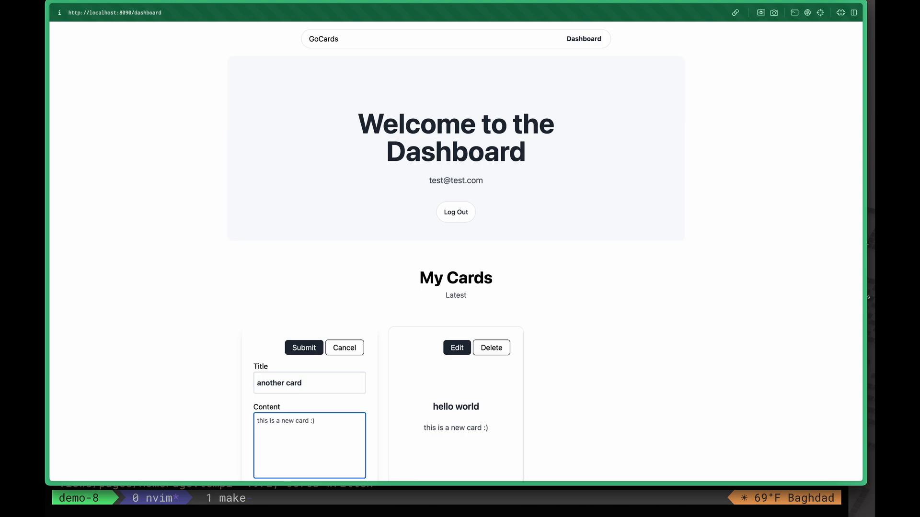
pyautogui.click(304, 347)
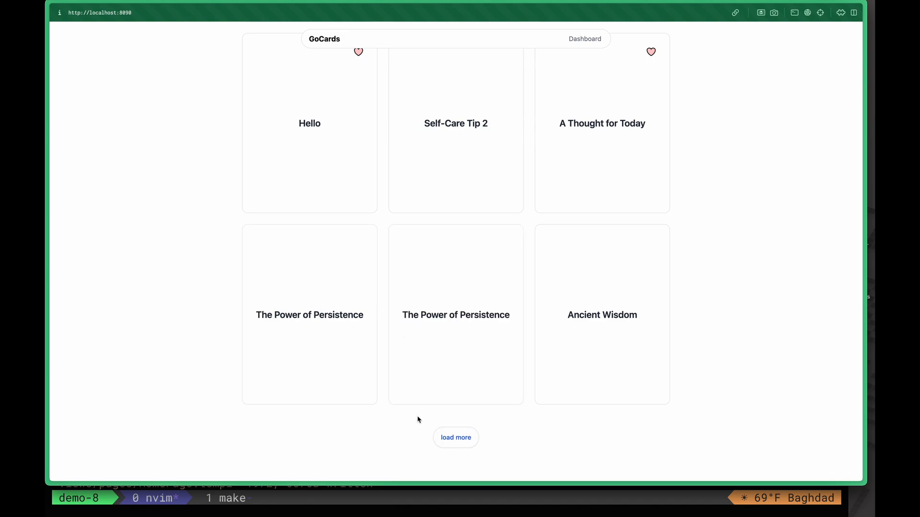
pyautogui.moveTo(483, 438)
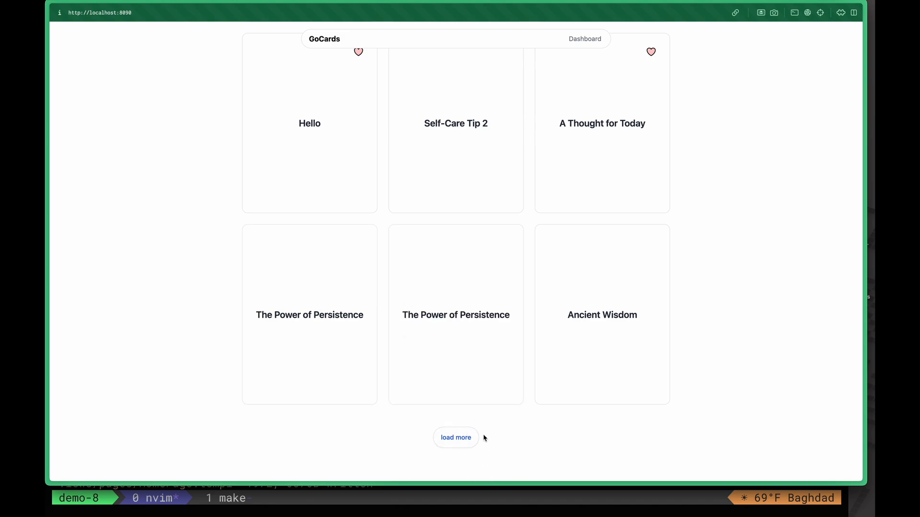
# - Load the next batch so Daily Reminder appears, confirming 'another card' leads the latest cards
pyautogui.click(455, 437)
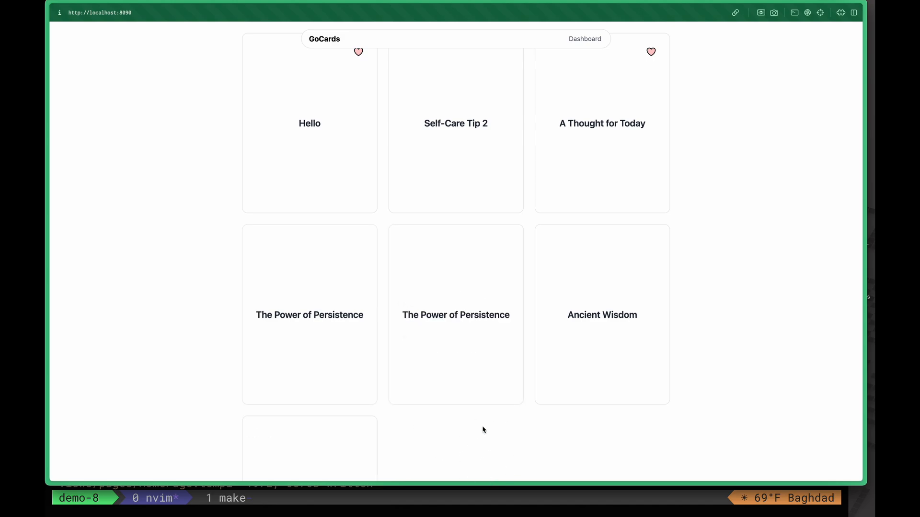
pyautogui.scroll(-3)
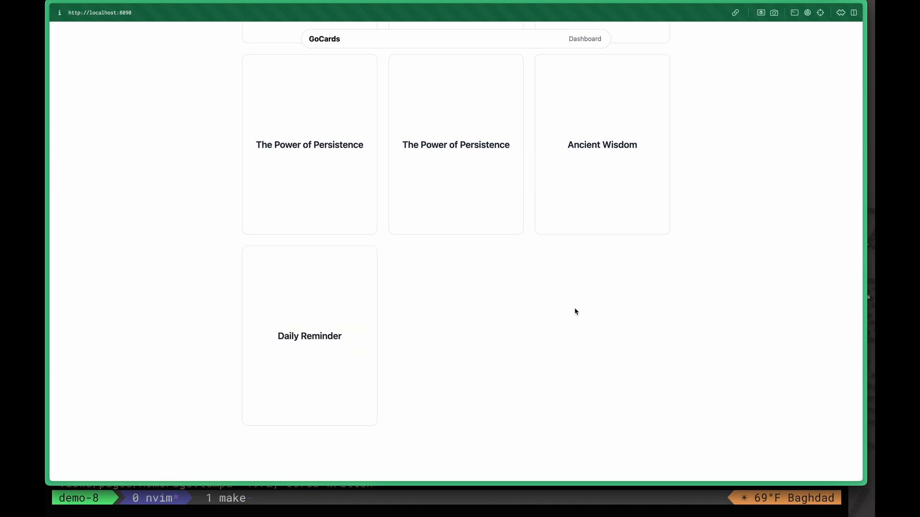
pyautogui.scroll(3)
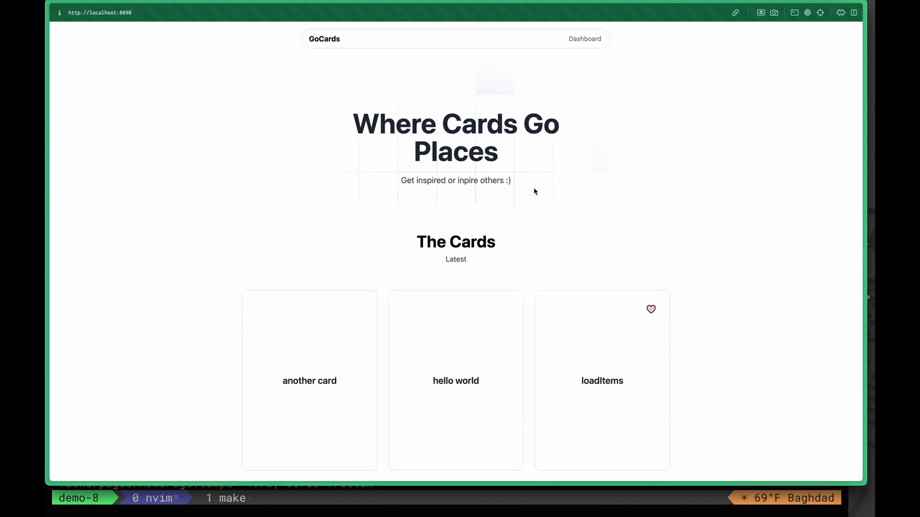
pyautogui.scroll(-3)
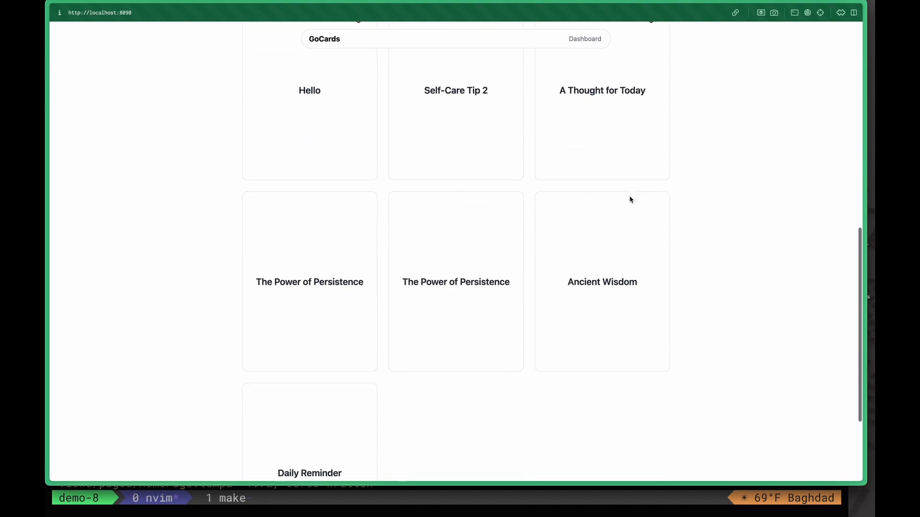
pyautogui.scroll(3)
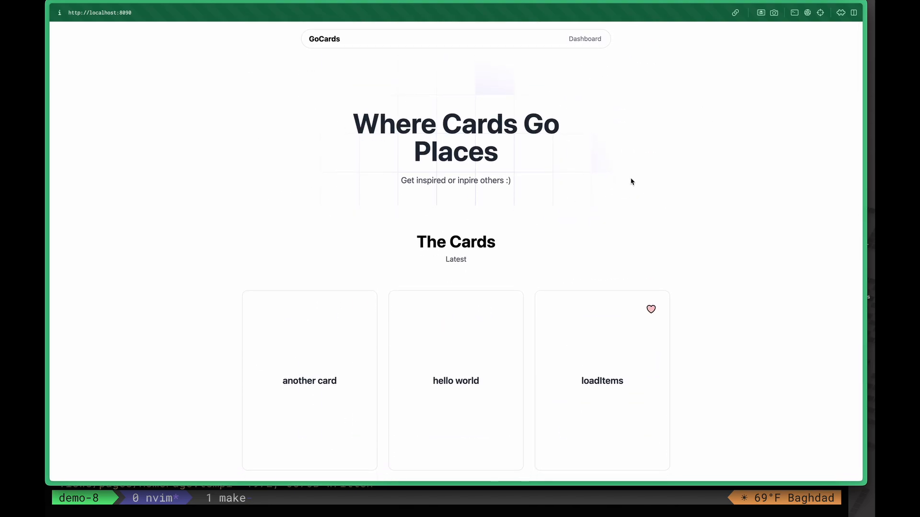
pyautogui.moveTo(623, 211)
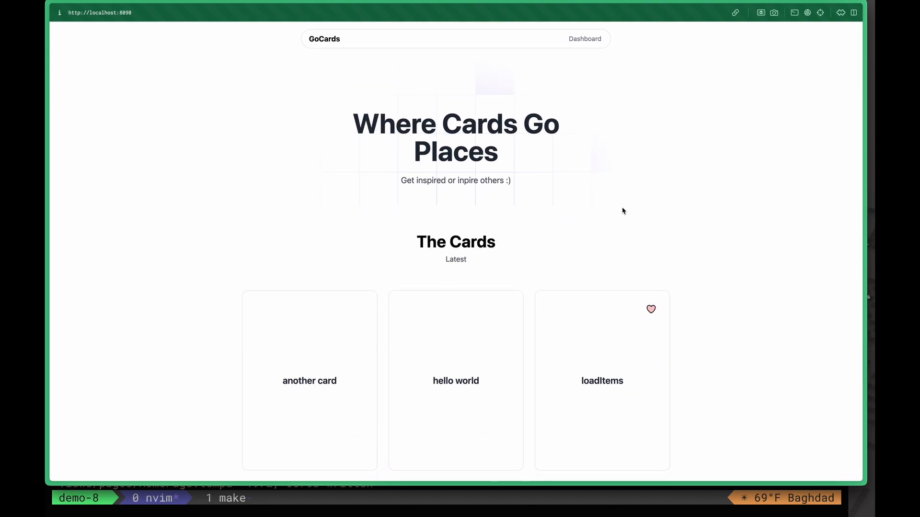
pyautogui.scroll(-3)
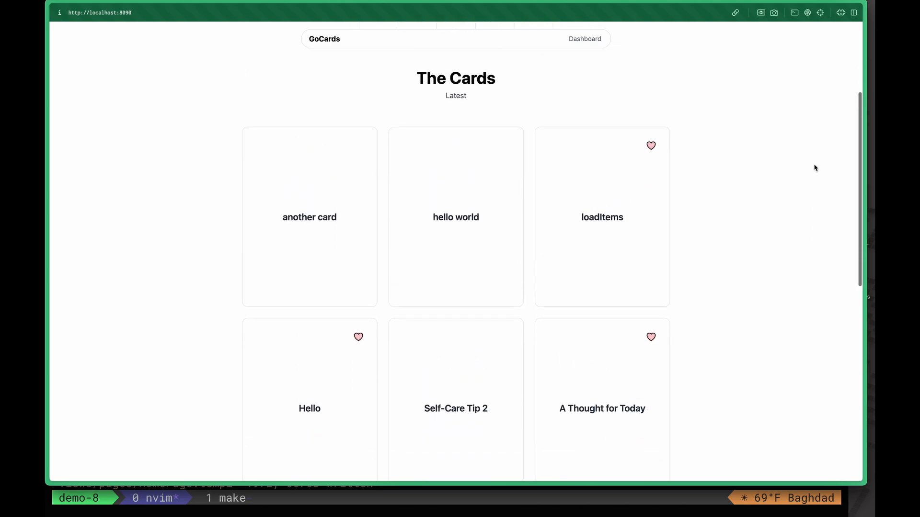
pyautogui.scroll(3)
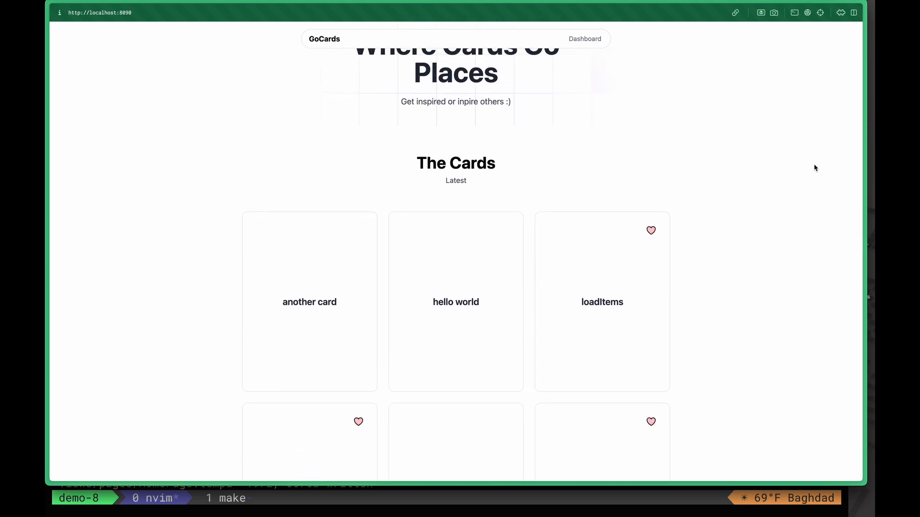